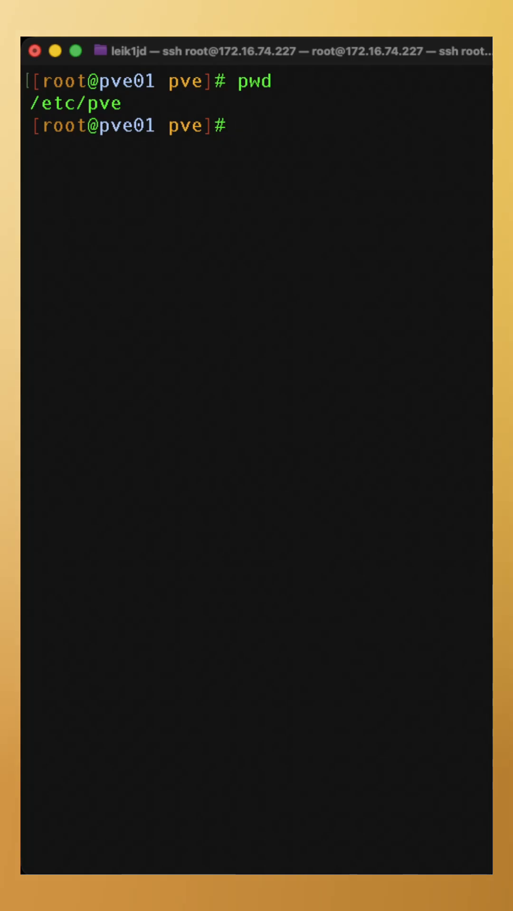
List the contents of the /etc/pve cluster configuration folder with ls
{"action": "type", "text": "ls"}
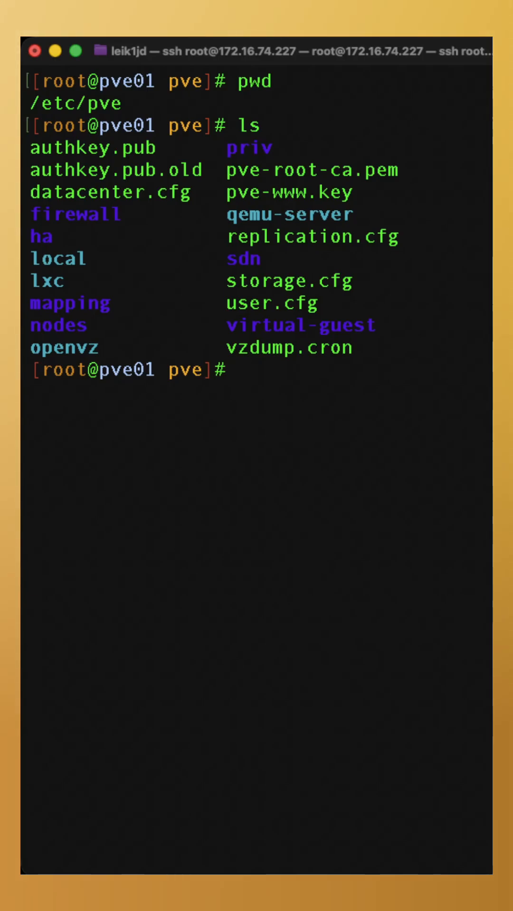
Enter /etc/pve/nodes, confirm pve01 is the only node, and start changing into pve01/
{"action": "type", "text": "cd nodes"}
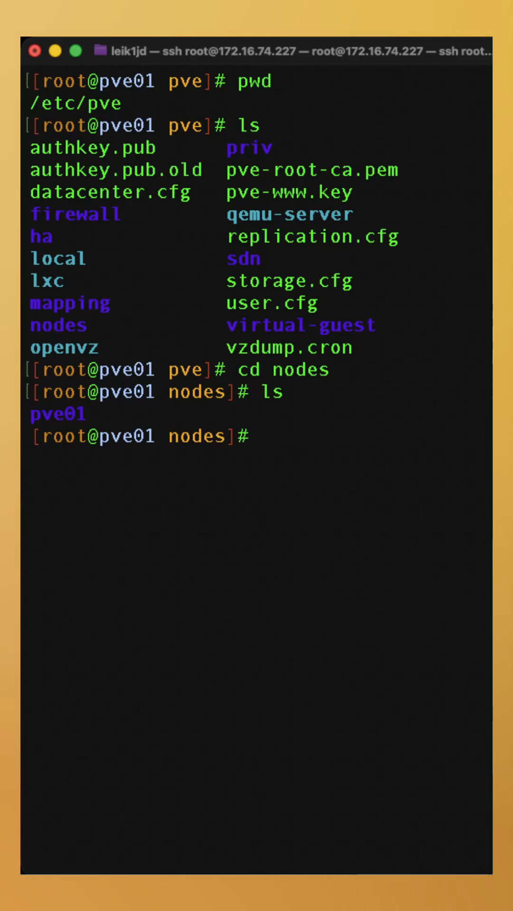
{"action": "type", "text": "cd pve01/"}
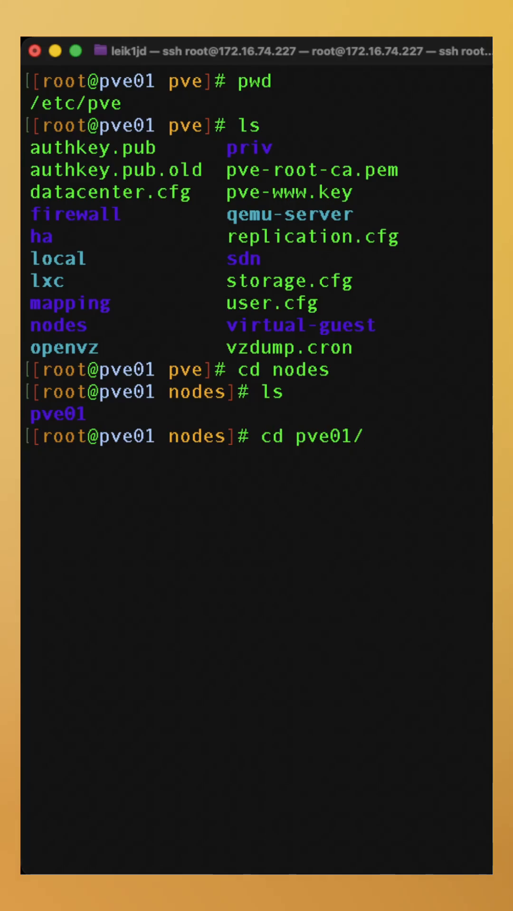
Enter pve01's lxc folder and list configs 1002.conf, 100.conf and 1014.conf
{"action": "type", "text": "ls"}
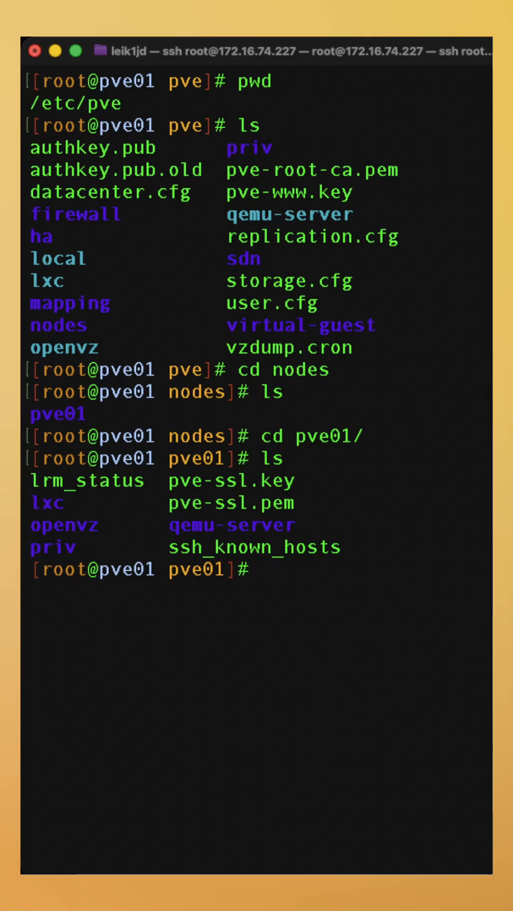
{"action": "type", "text": "cd lxc"}
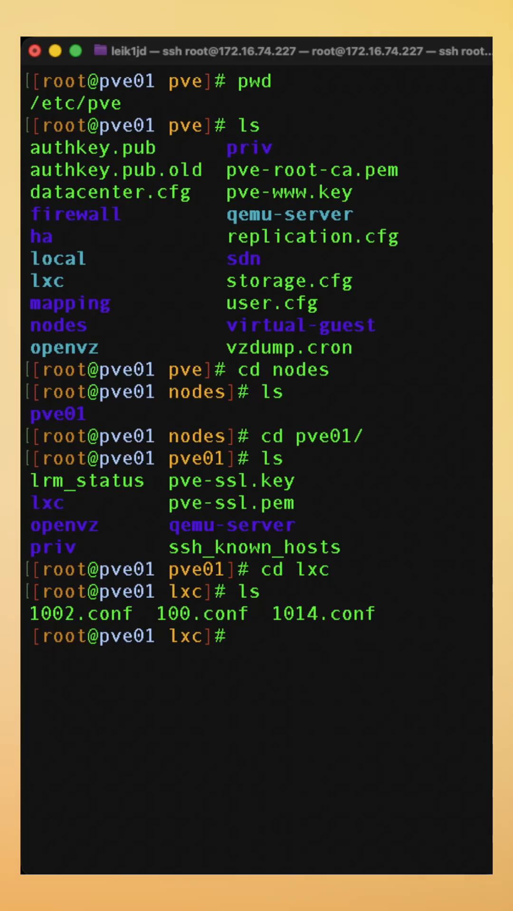
{"action": "type", "text": "less 100.conf"}
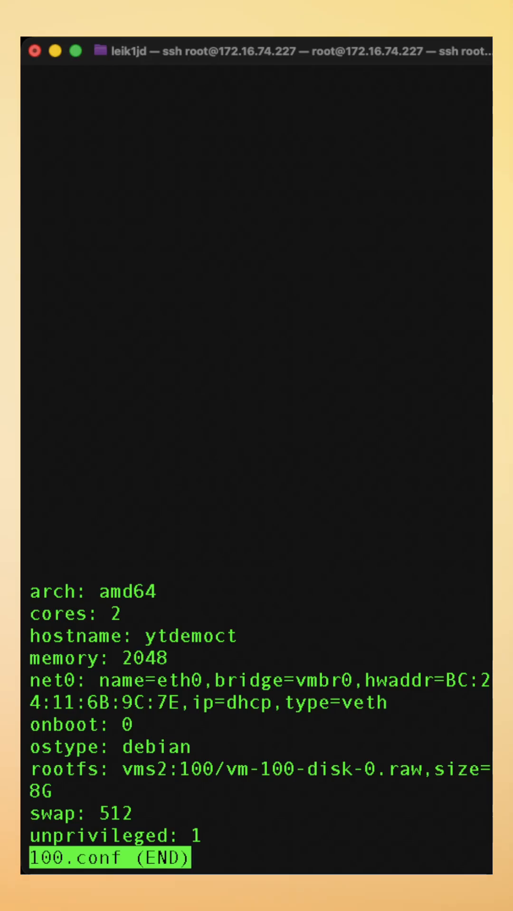
{"action": "key", "text": "q"}
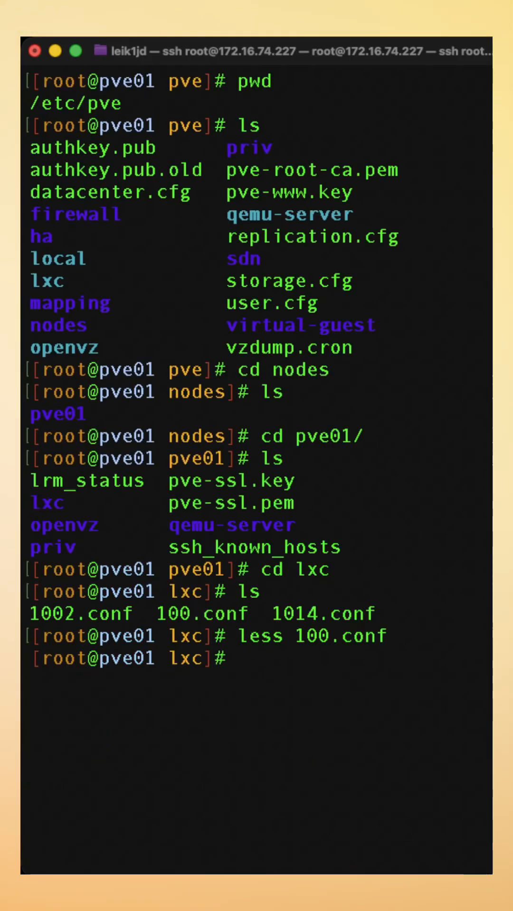